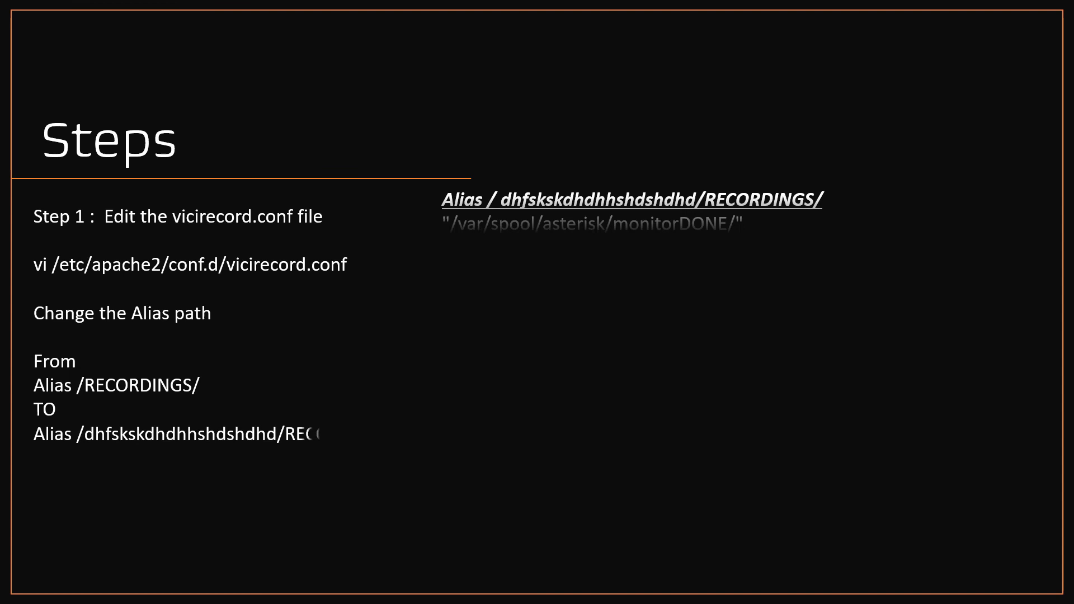
Advance the slide show to the Step 3 slide on pointing VICIdial reports to the new recording path
key("Right")
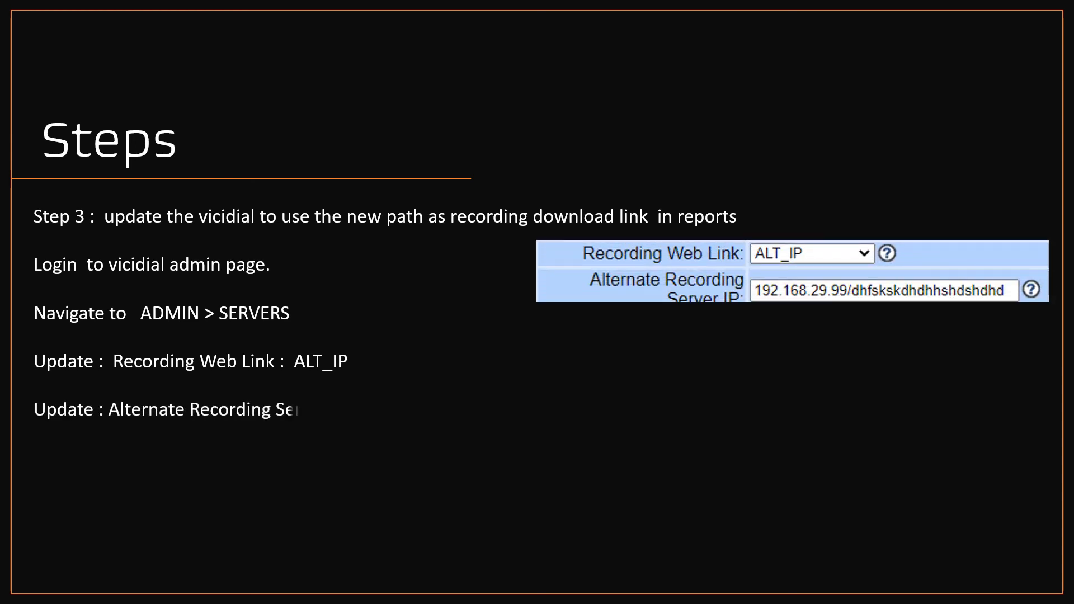